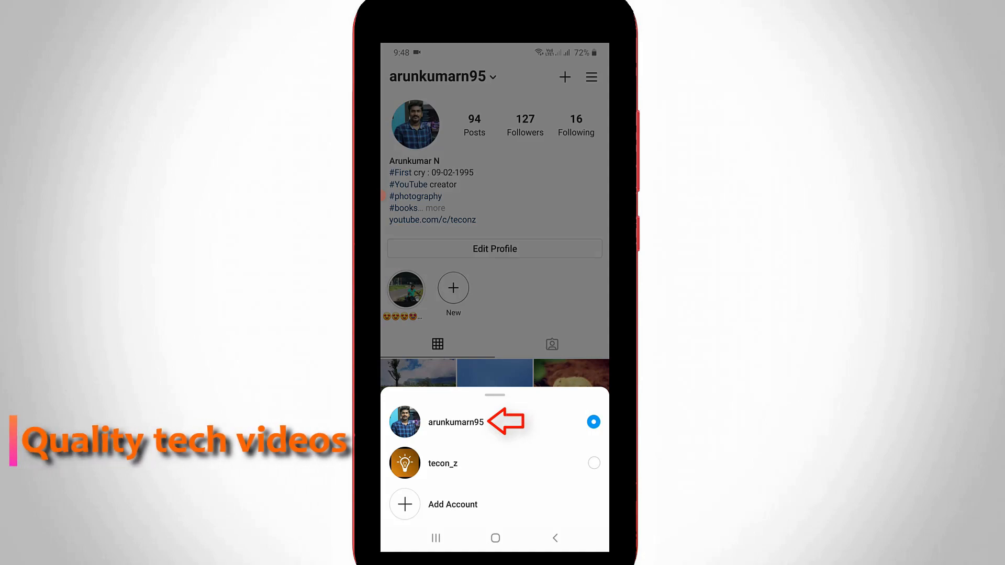
# Step: Keep arunkumarn95 active in the account switcher and bring up its profile side menu
pyautogui.click(455, 422)
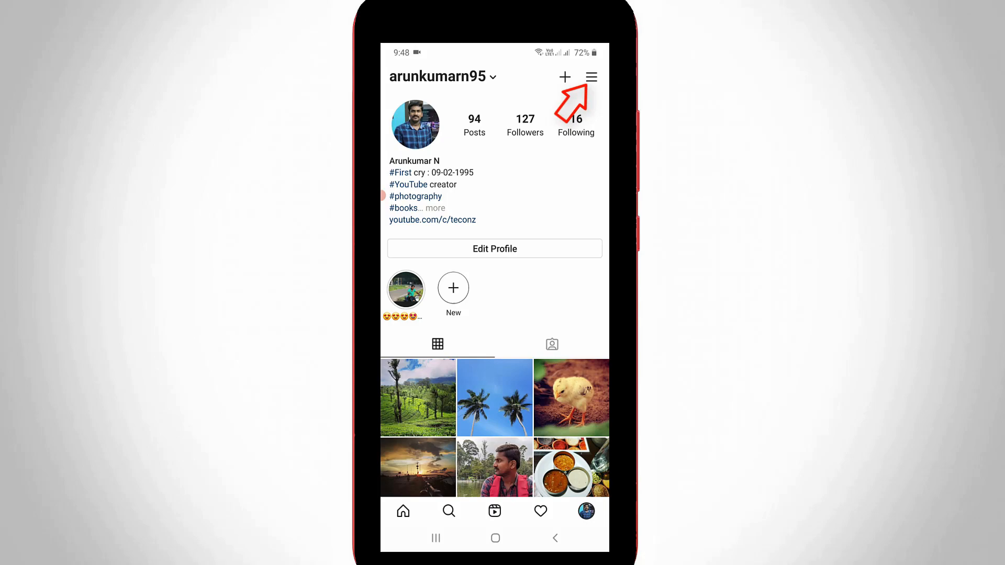
pyautogui.click(591, 78)
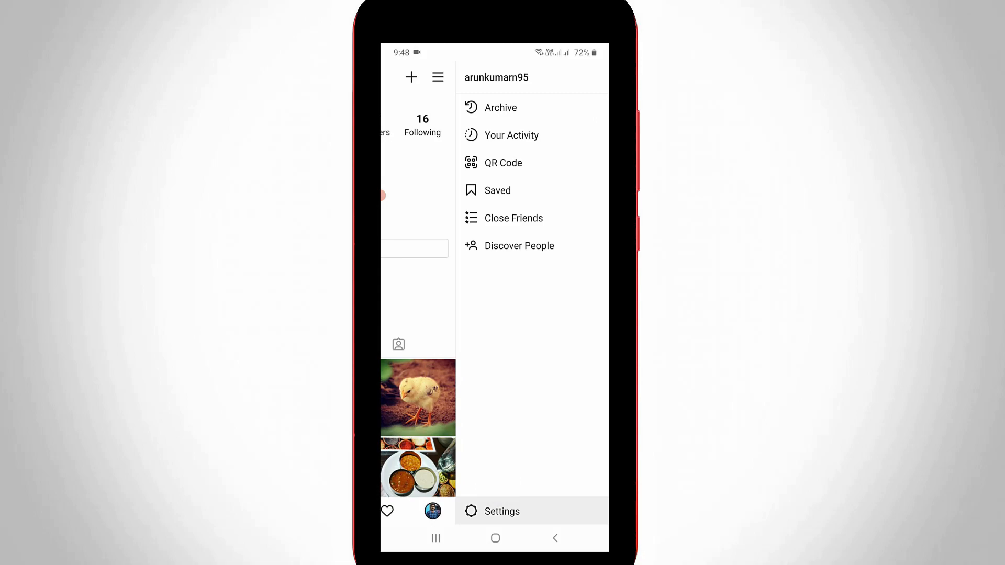
# Step: Enter Settings and scroll down to the Logins section with Multi-Account Login
pyautogui.click(503, 511)
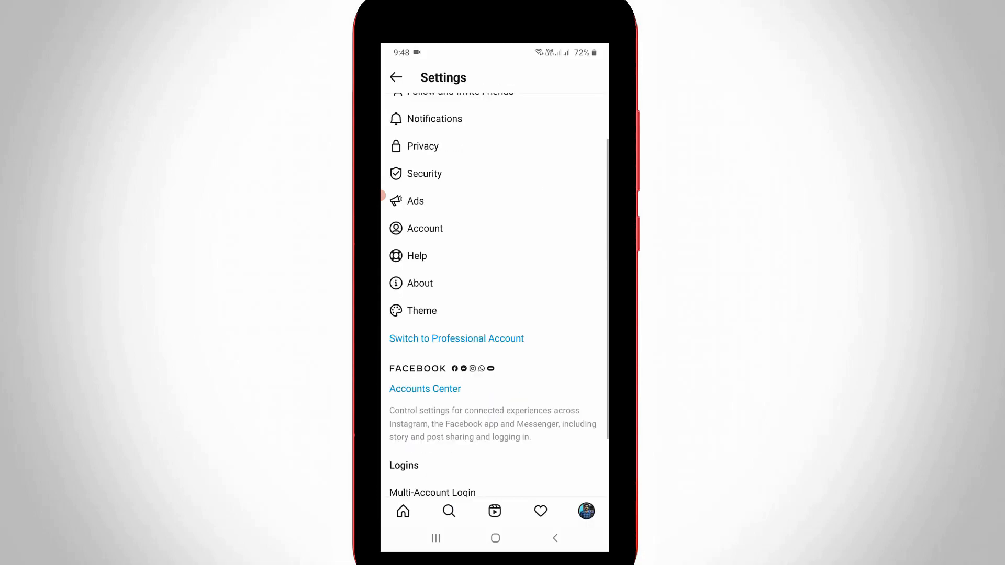
pyautogui.scroll(-3)
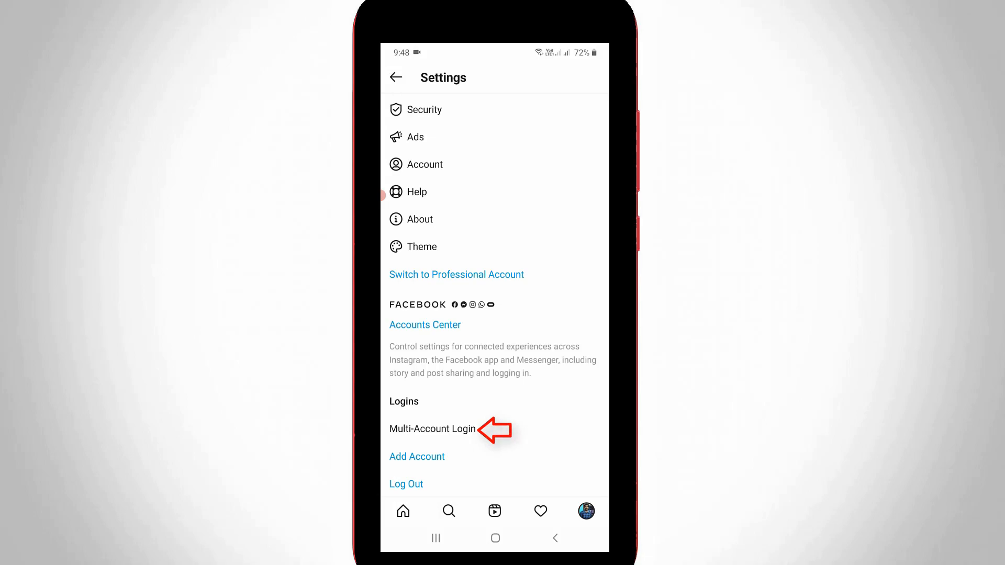
# Step: In Multi-Account Login, choose Remove for tecon_z, raising the Remove Account confirmation
pyautogui.click(431, 429)
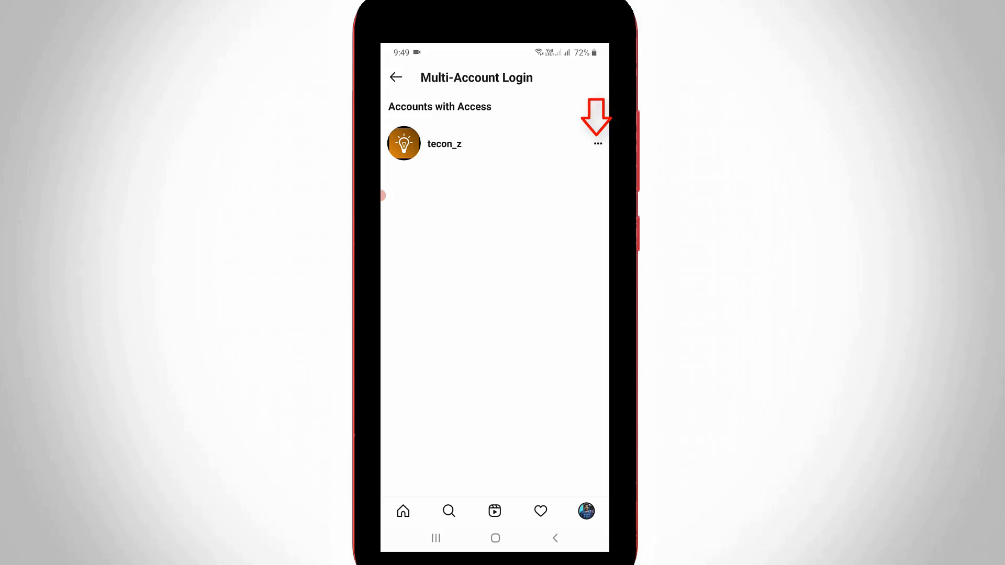
pyautogui.click(598, 143)
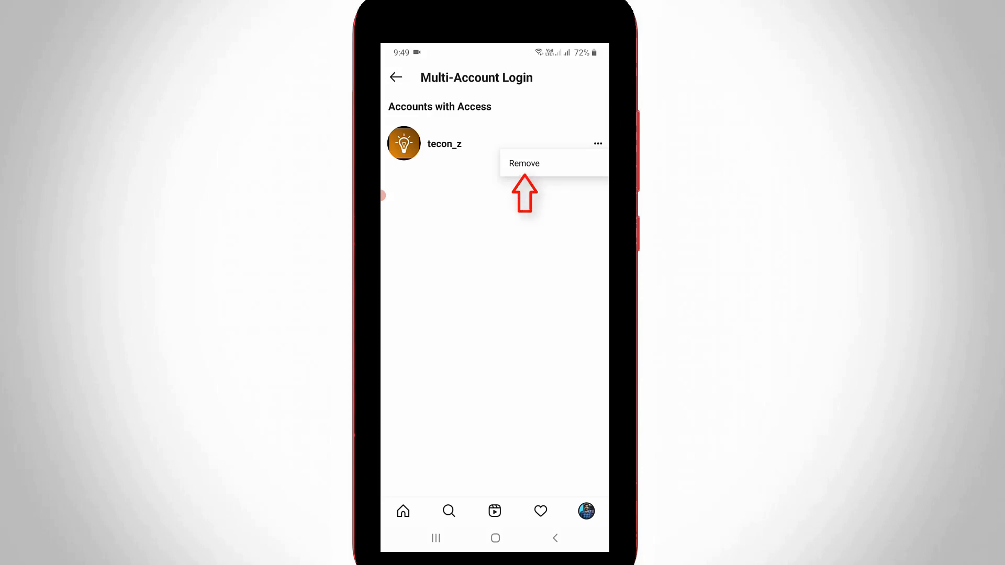
pyautogui.click(524, 163)
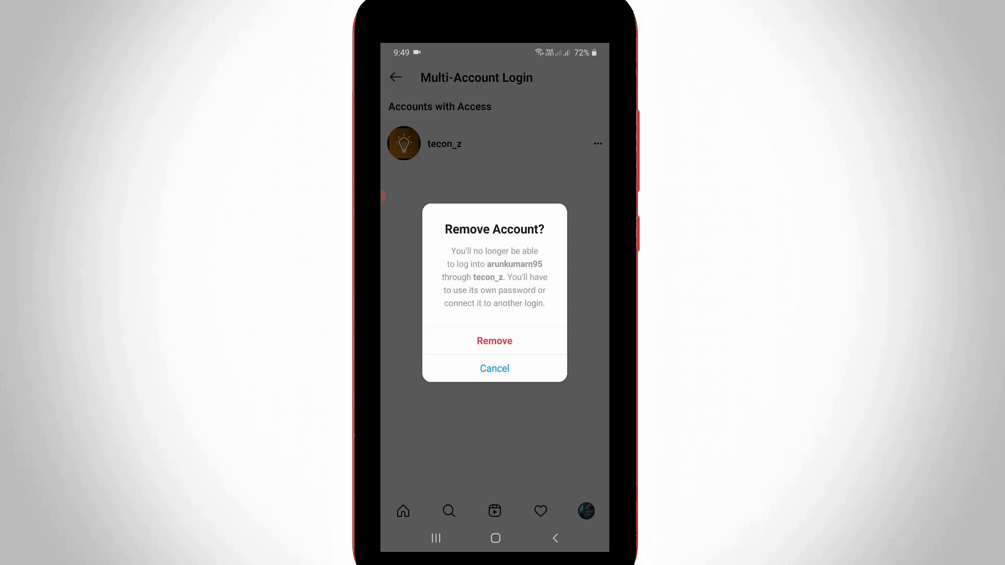